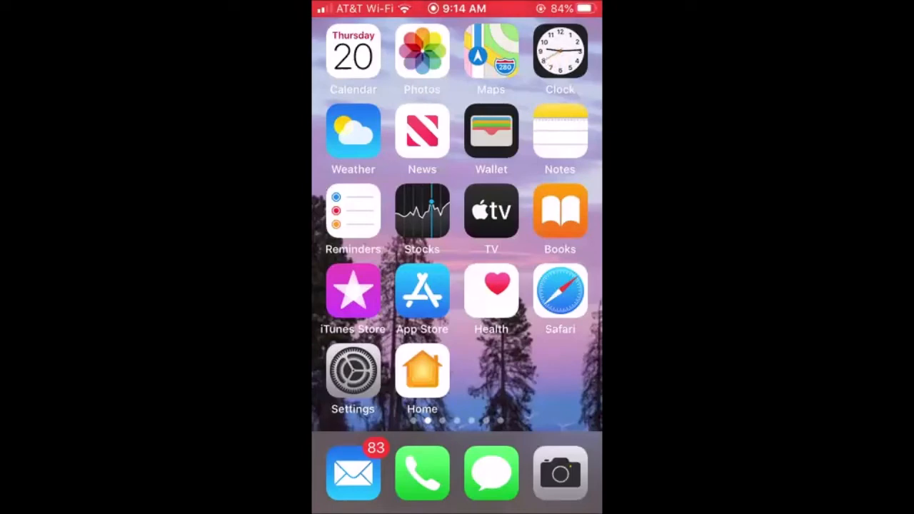
# - Move the Health app icon to a new spot on the first Home Screen page
pyautogui.hscroll(-3)
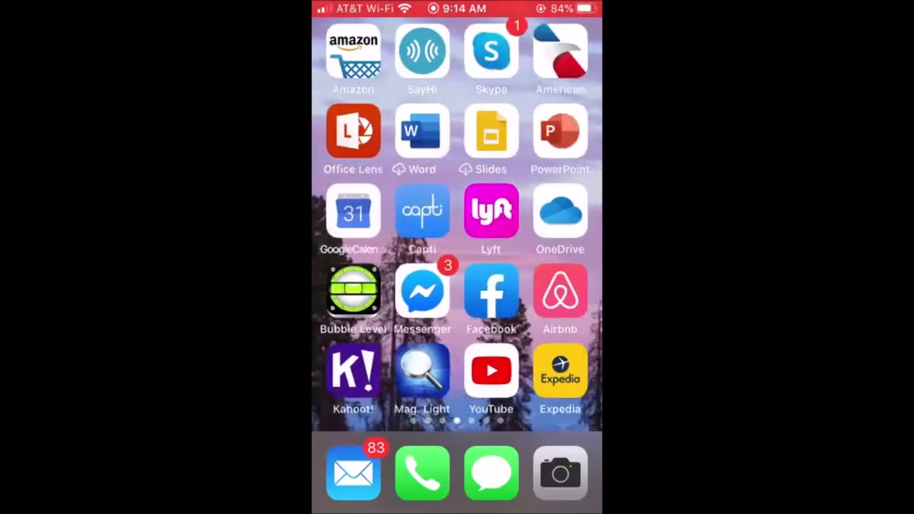
pyautogui.hscroll(3)
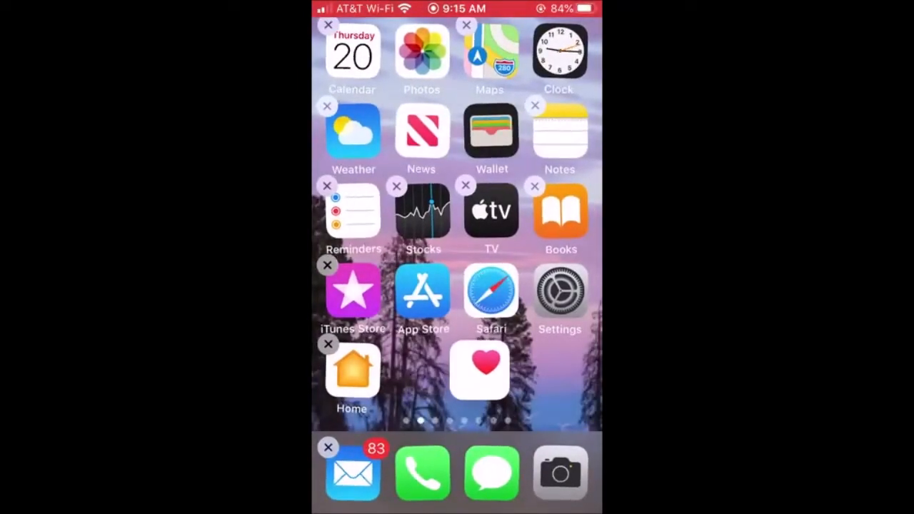
pyautogui.moveTo(479, 370); pyautogui.dragTo(421, 370)
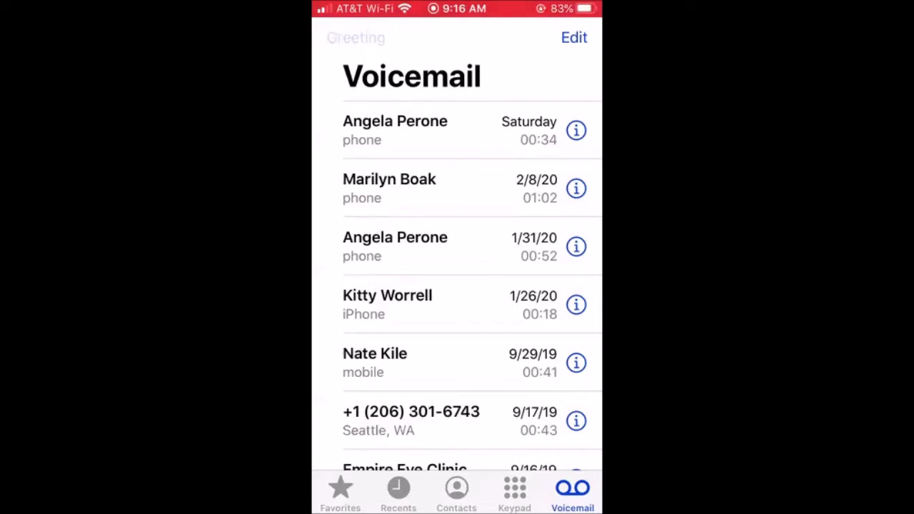
# - Enter the voicemail Greeting settings with Custom as the outgoing message
pyautogui.click(355, 38)
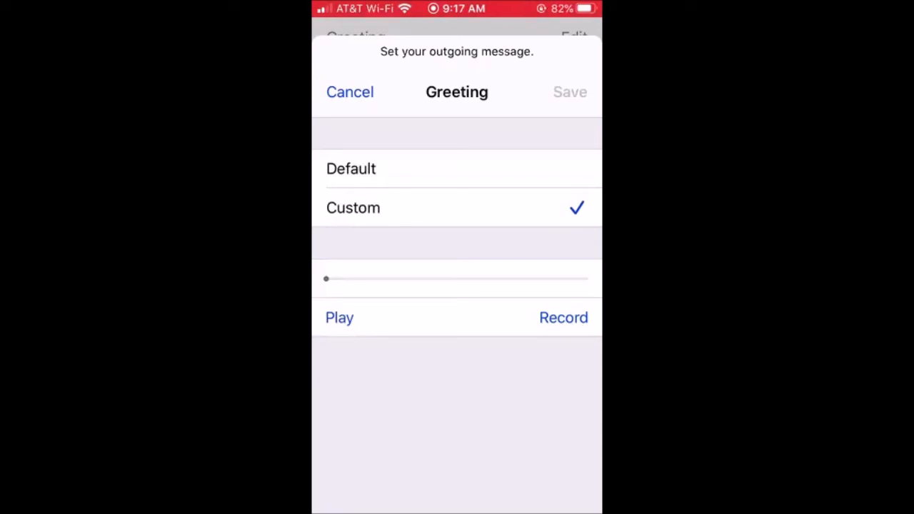
# - Record a spoken custom voicemail greeting and stop the recording
pyautogui.click(340, 317)
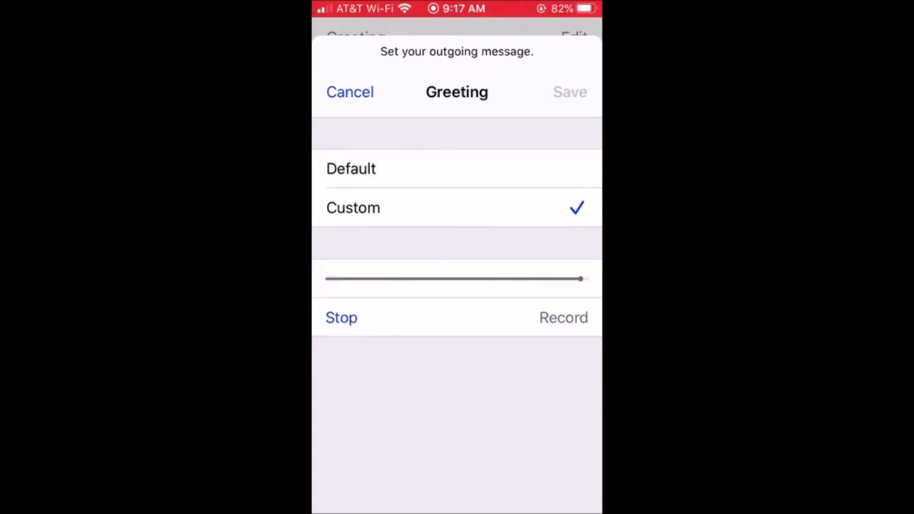
pyautogui.click(342, 318)
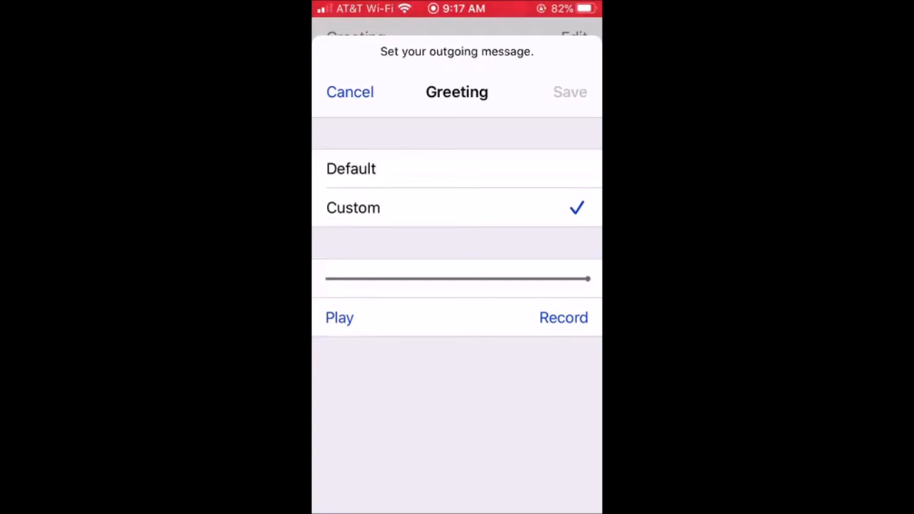
# - Save the custom greeting and return to the voicemail list to view the February 15, 2020 message's transcription
pyautogui.click(350, 91)
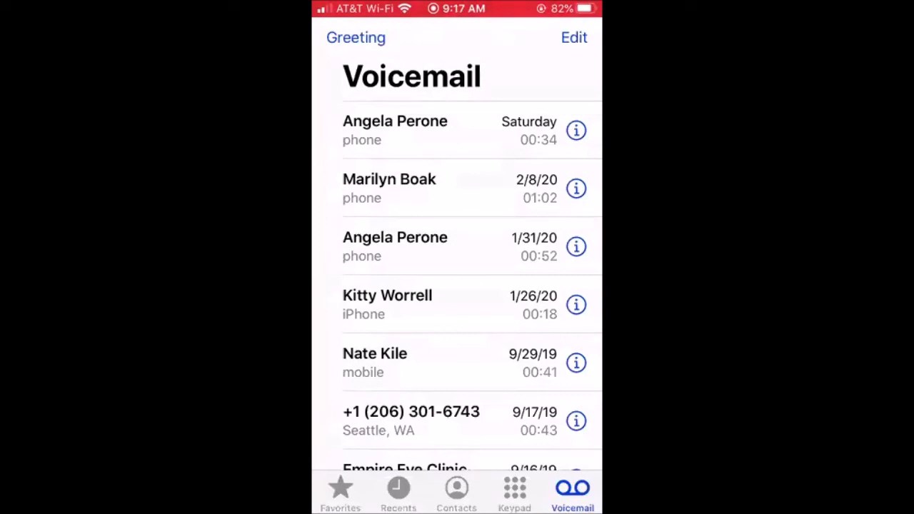
pyautogui.click(456, 489)
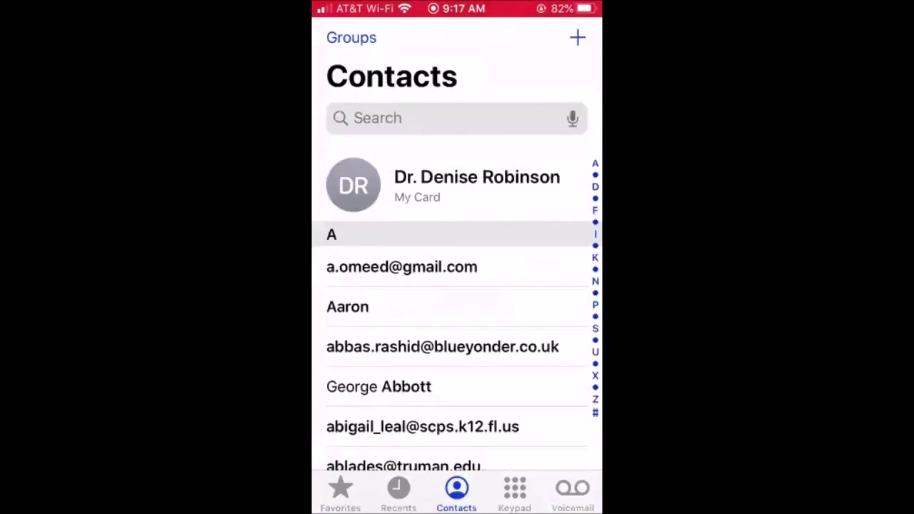
pyautogui.click(572, 490)
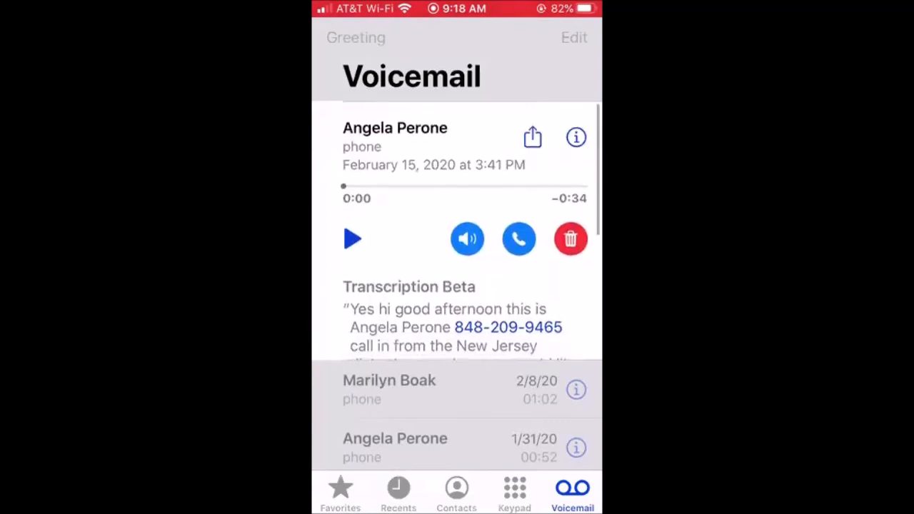
pyautogui.scroll(3)
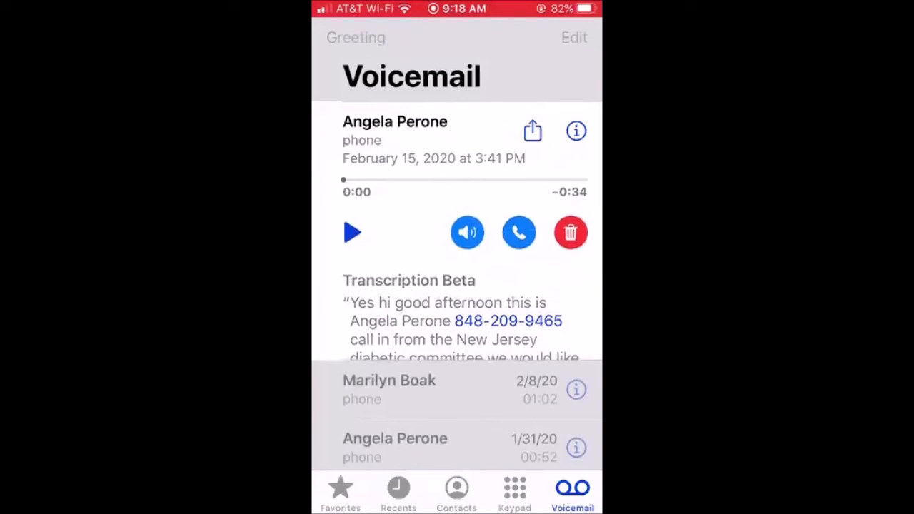